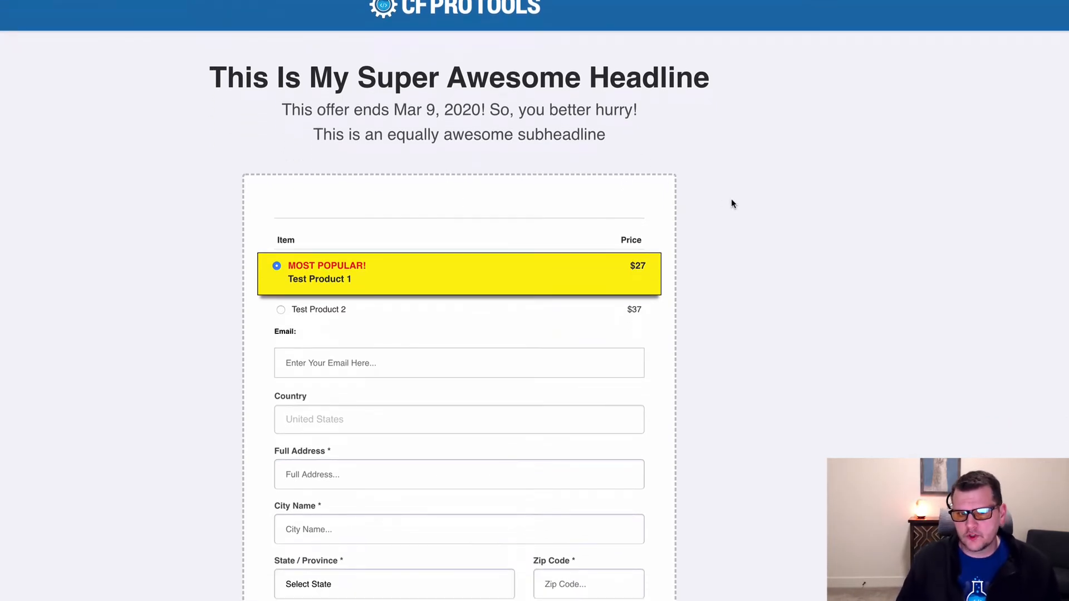
# Step: Start typing the test email 'jaime' into the order form's Email field
pyautogui.scroll(-3)
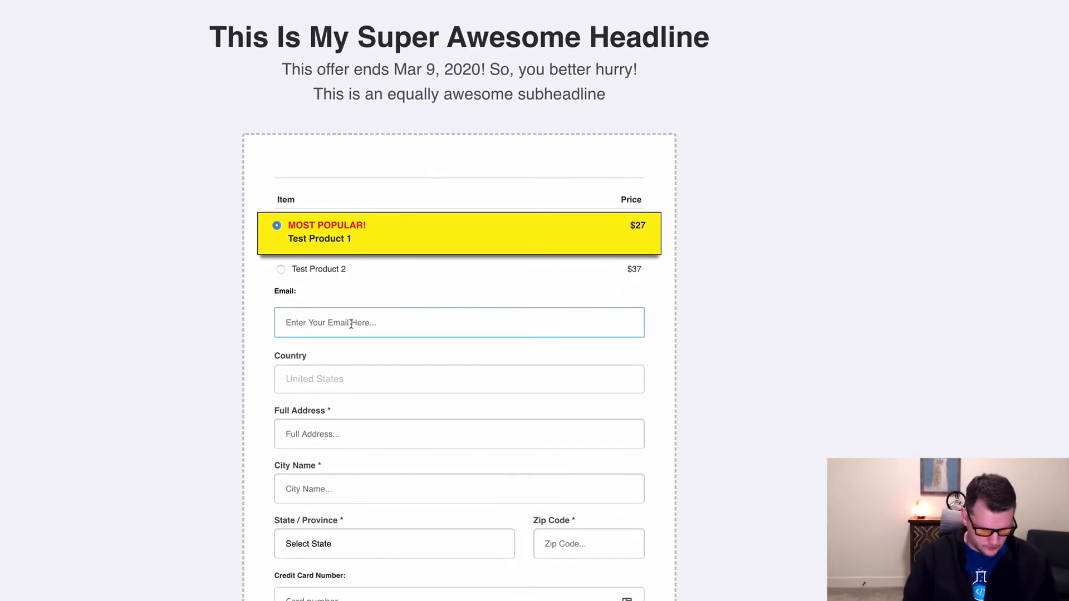
pyautogui.write('jaime')
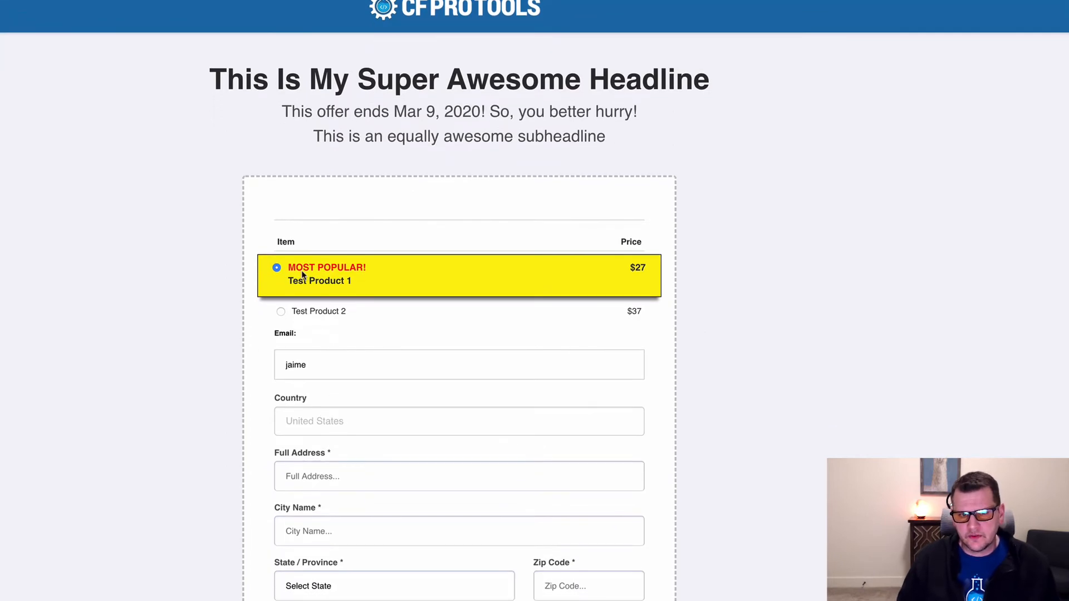
pyautogui.click(458, 364)
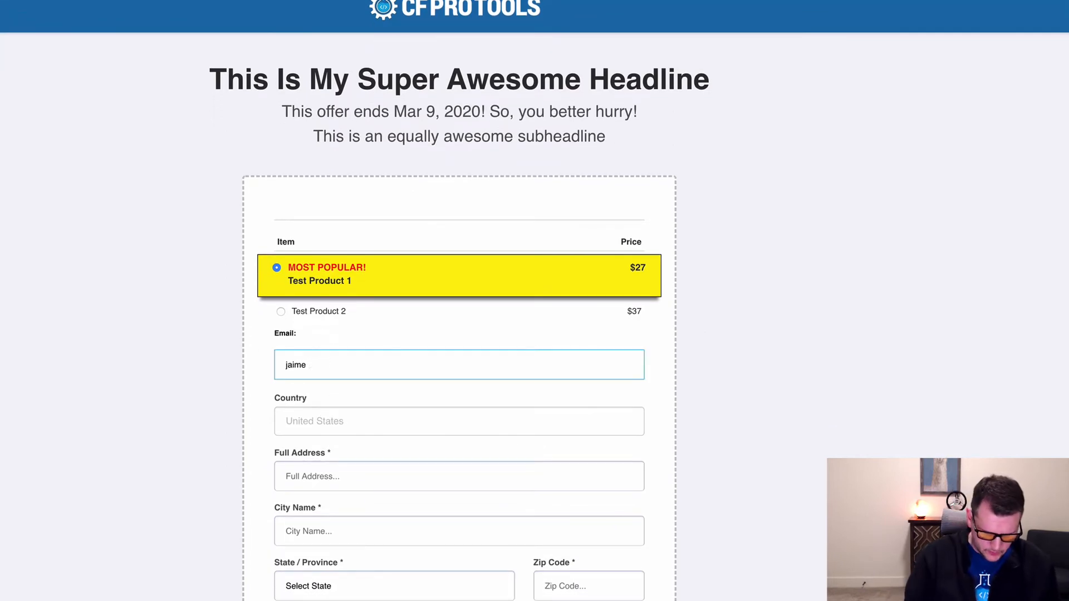
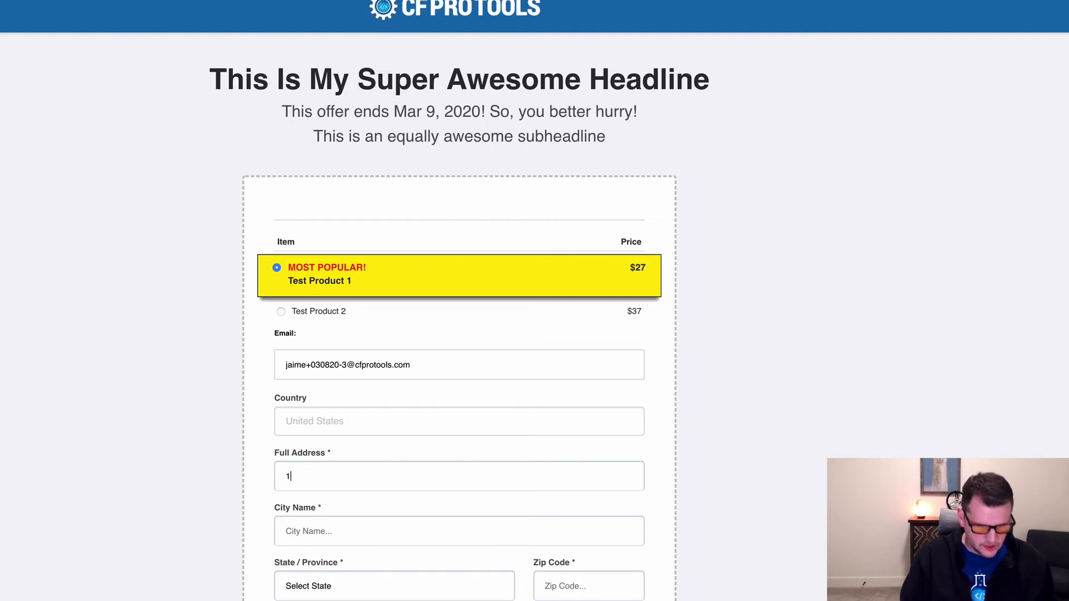
pyautogui.write('23')
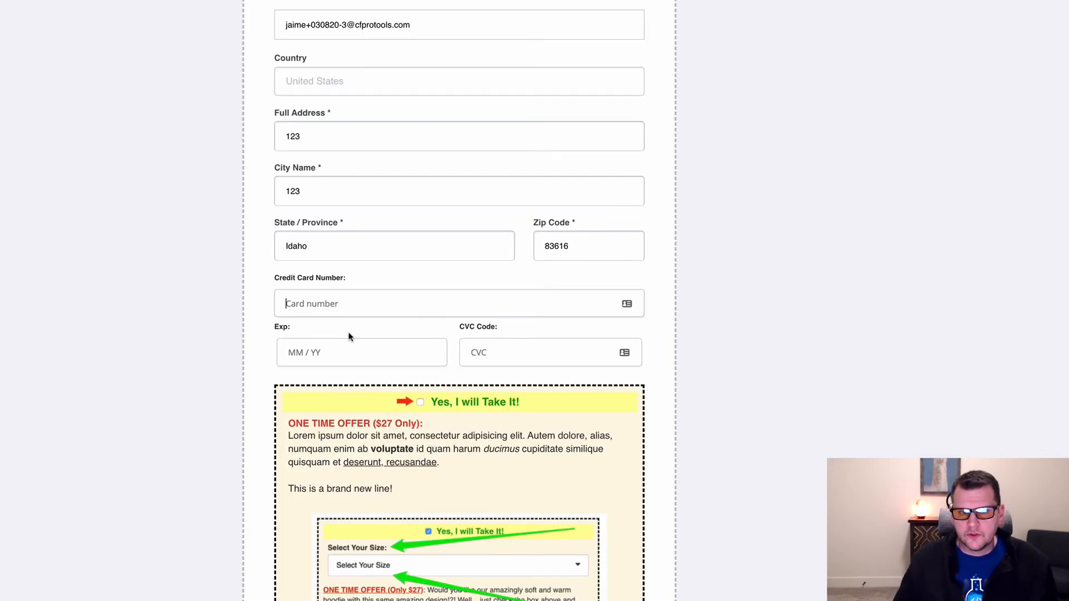
pyautogui.write('4012 8888 8888 1881')
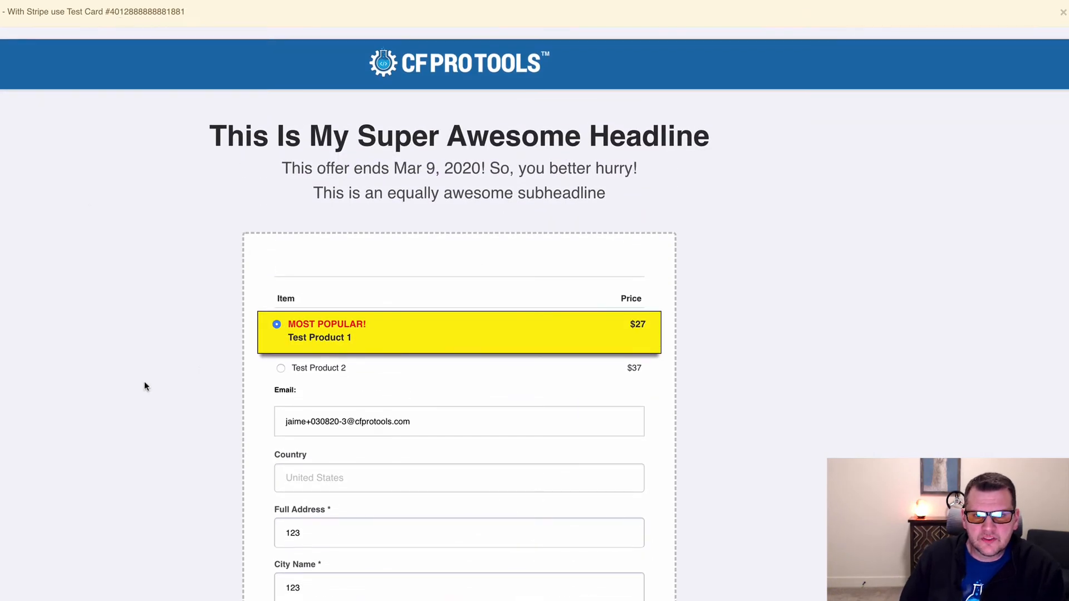
pyautogui.scroll(-3)
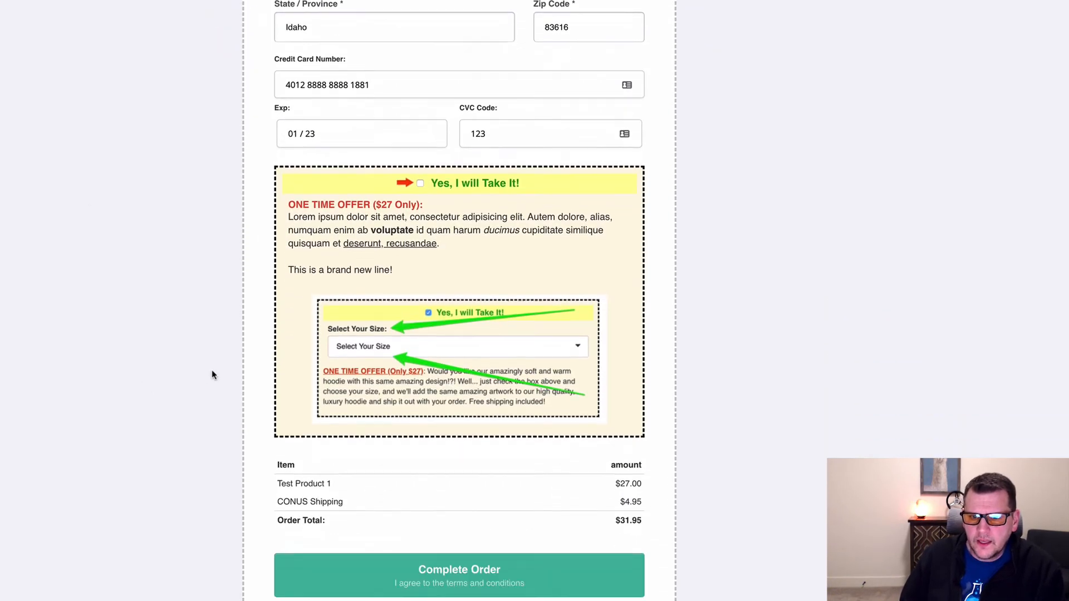
pyautogui.scroll(-3)
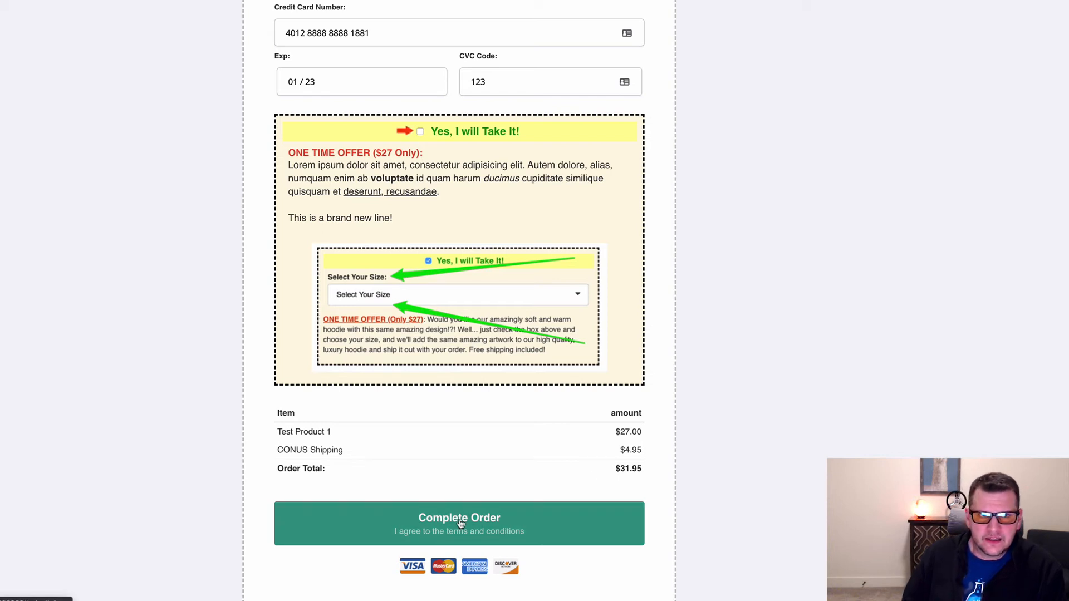
# Step: Complete the order, reaching the receipt for Test Product 1 at $27 plus $4.95 shipping
pyautogui.click(459, 518)
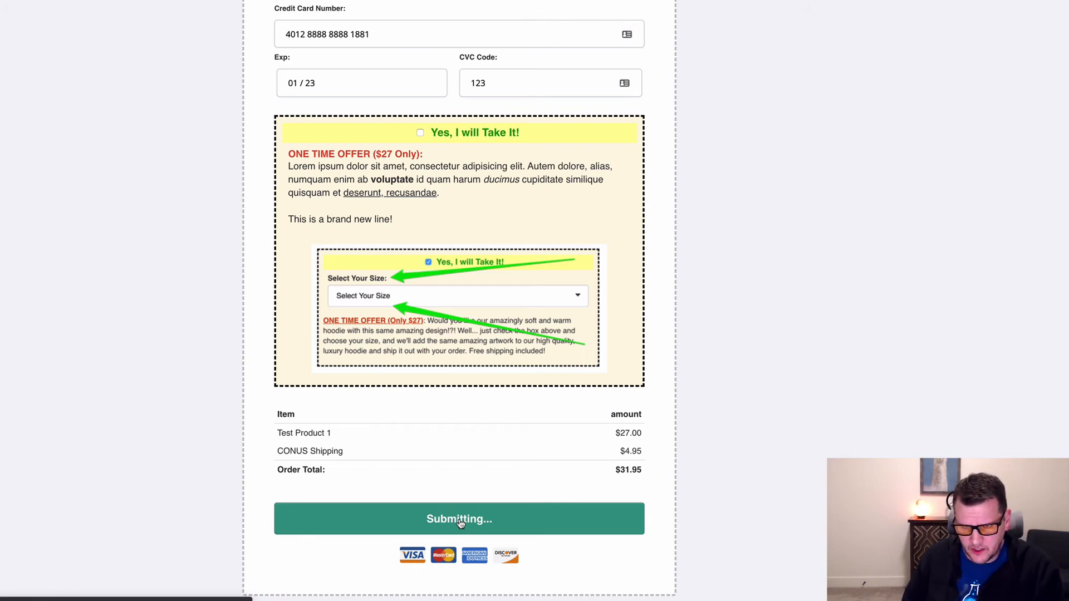
pyautogui.click(459, 518)
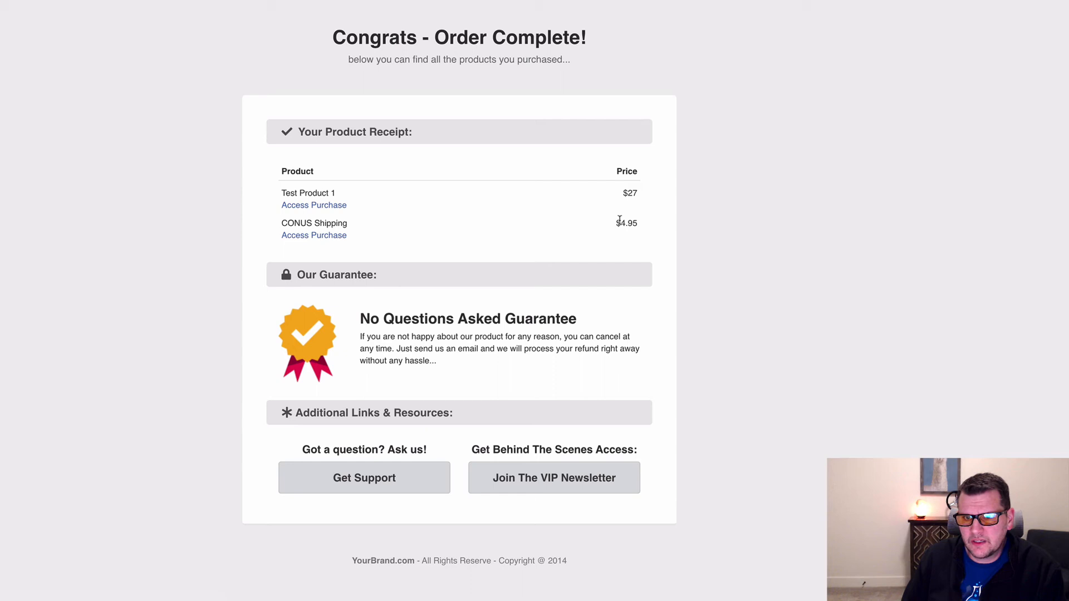
pyautogui.moveTo(919, 60)
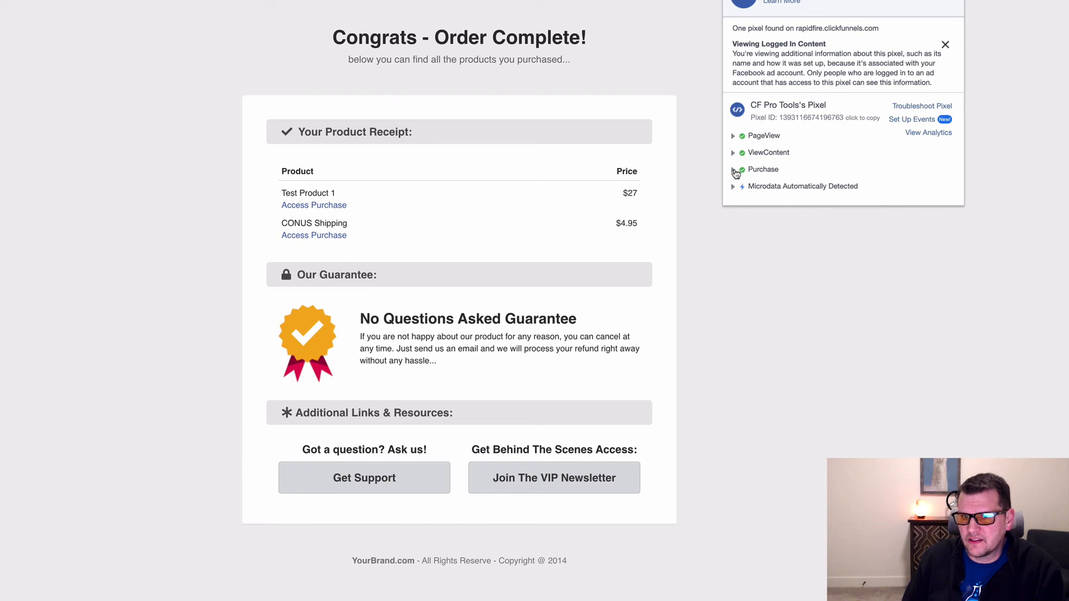
# Step: Expand the Purchase event and highlight its USD currency beside value 31.95
pyautogui.click(734, 169)
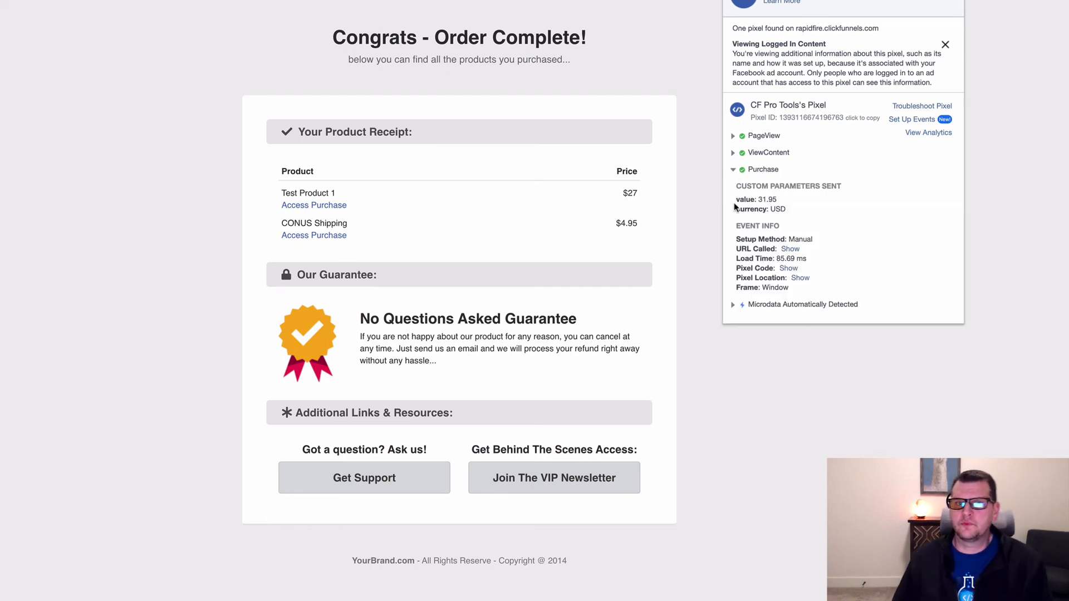
pyautogui.moveTo(833, 213)
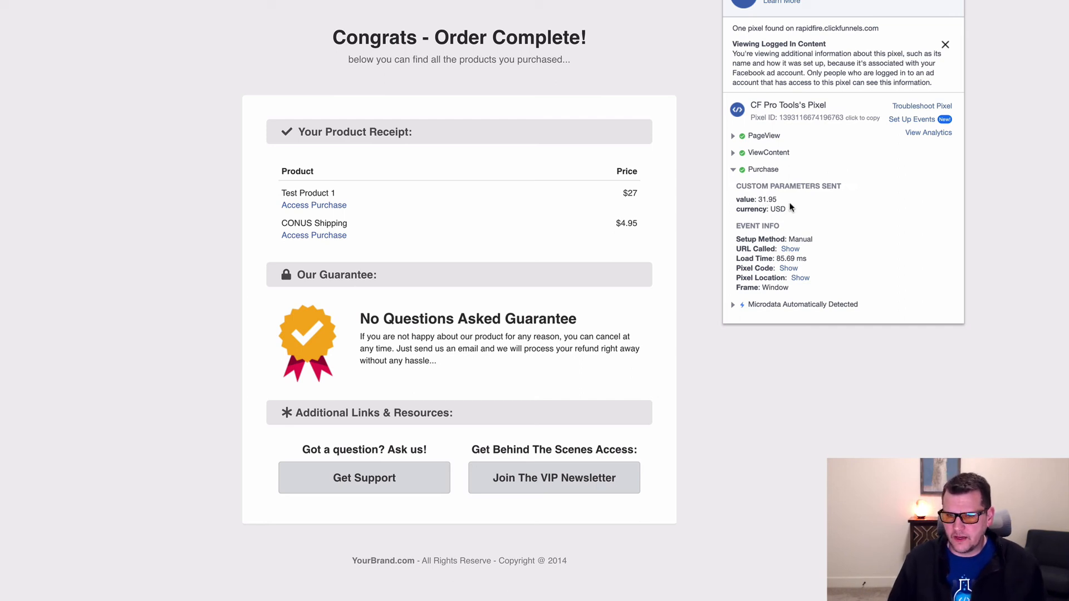
pyautogui.moveTo(631, 196)
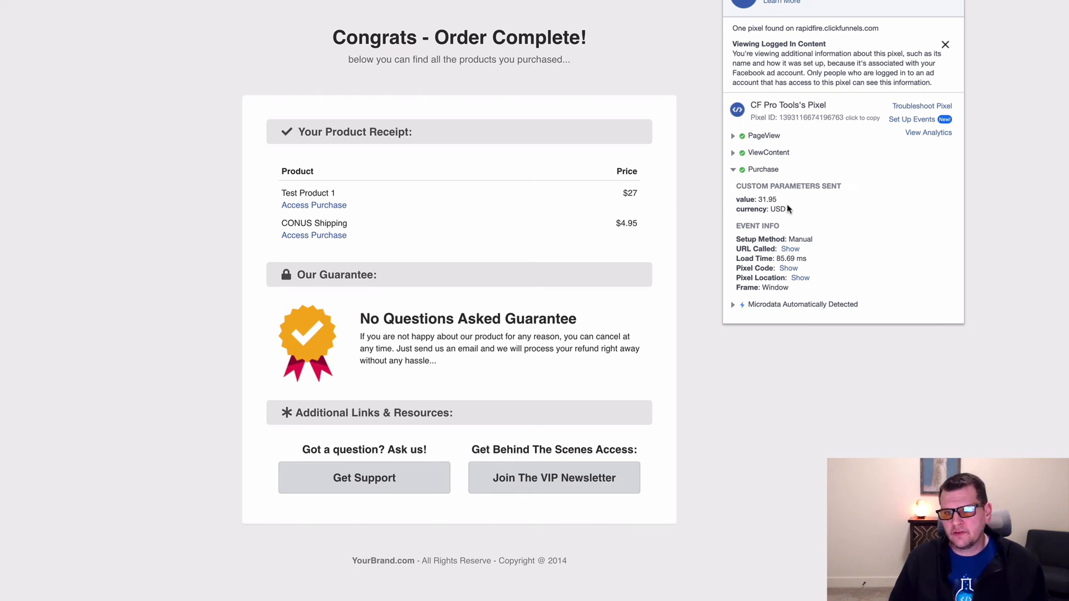
pyautogui.moveTo(774, 217)
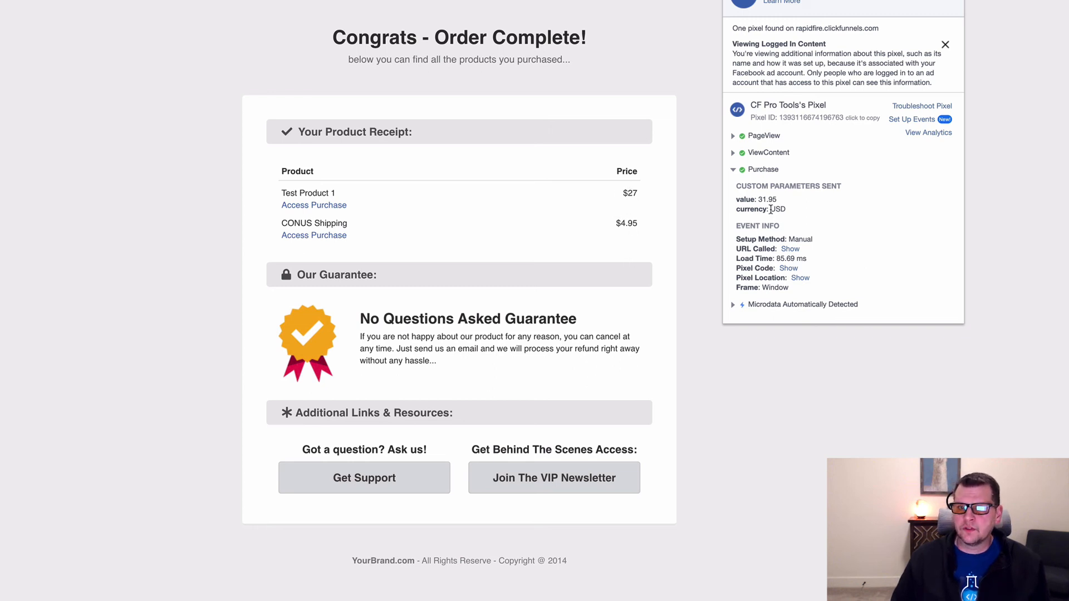
pyautogui.doubleClick(777, 210)
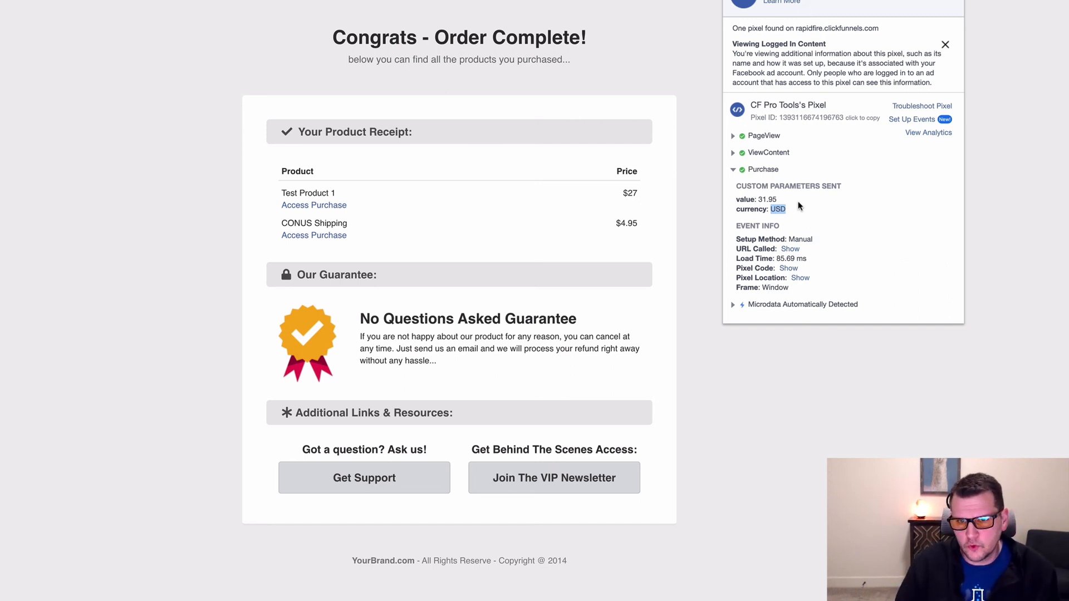
pyautogui.moveTo(434, 166)
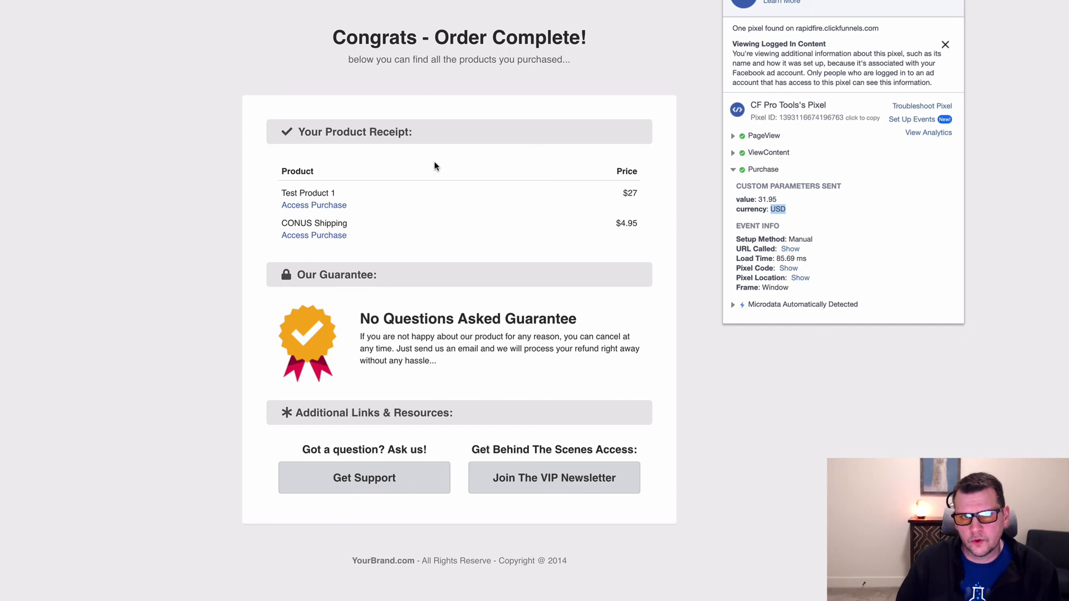